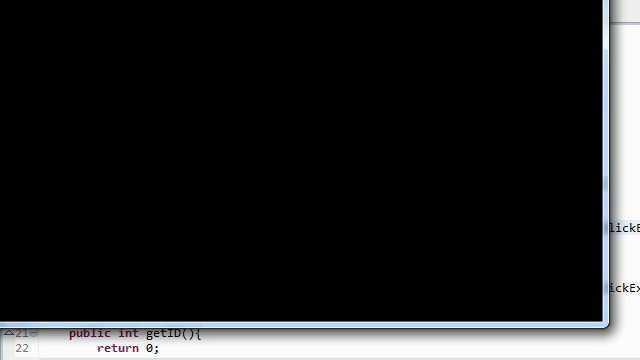
{"action": "mouse_move", "coordinate": [258, 166]}
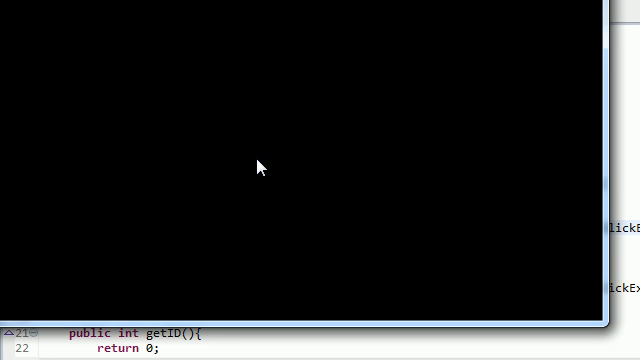
{"action": "mouse_move", "coordinate": [277, 204]}
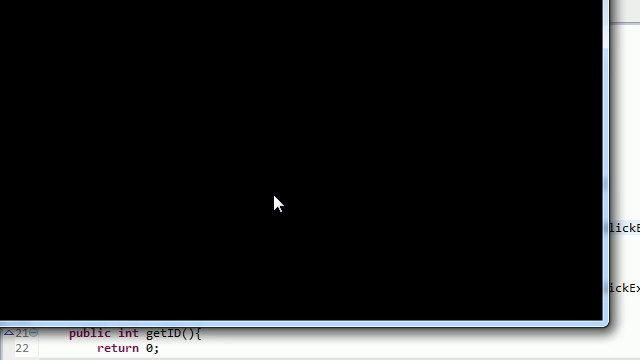
{"action": "mouse_move", "coordinate": [264, 185]}
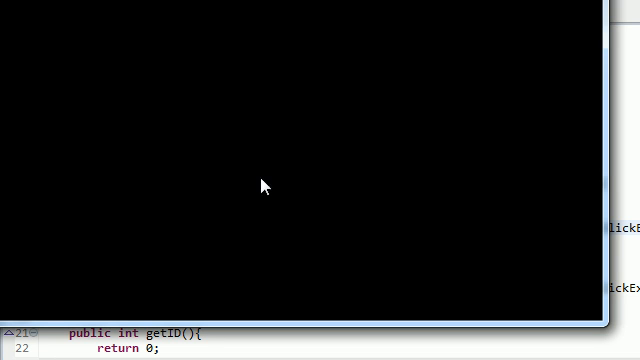
{"action": "mouse_move", "coordinate": [265, 186]}
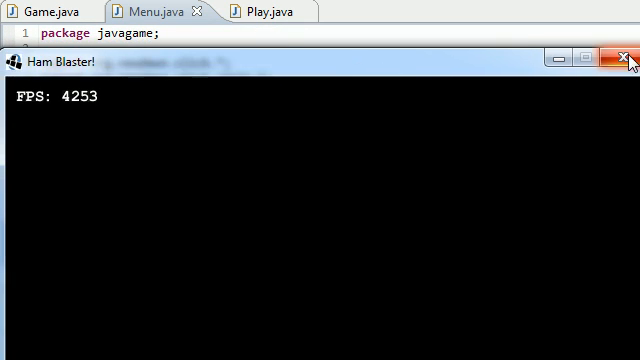
- Close the running game window and relaunch Ham Blaster! from Eclipse
{"action": "left_click", "coordinate": [622, 57]}
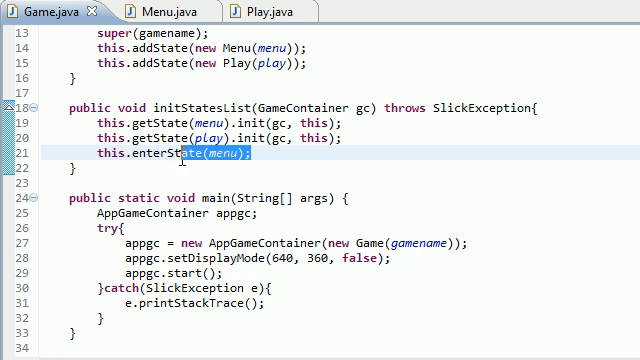
{"action": "left_click", "coordinate": [265, 157]}
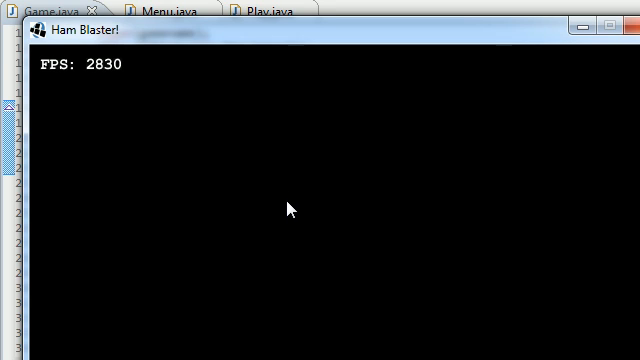
{"action": "mouse_move", "coordinate": [221, 99]}
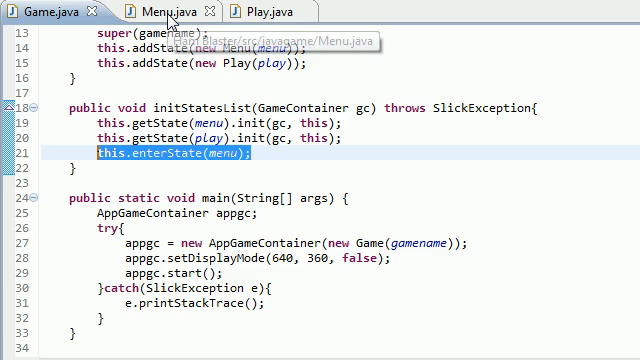
- Switch to Menu.java and highlight the empty render method and its Graphics g parameter
{"action": "left_click", "coordinate": [160, 11]}
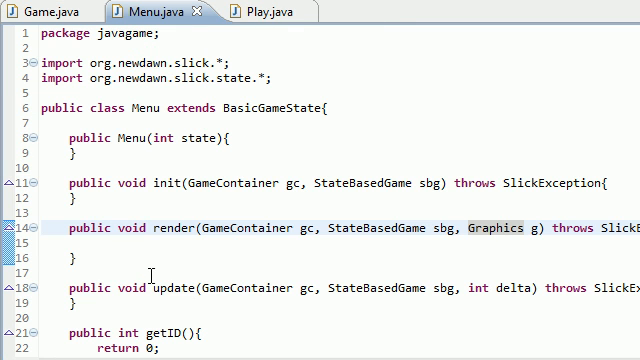
{"action": "left_click_drag", "start_coordinate": [70, 228], "coordinate": [70, 258]}
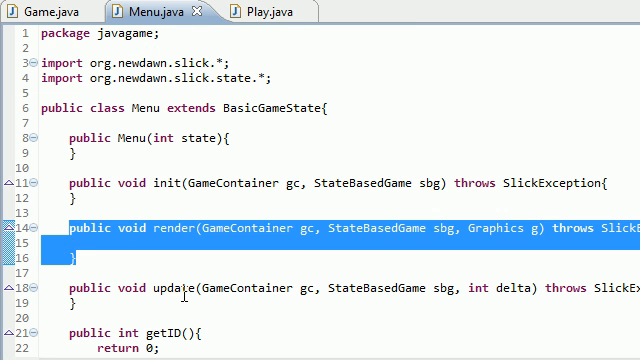
{"action": "left_click", "coordinate": [160, 242]}
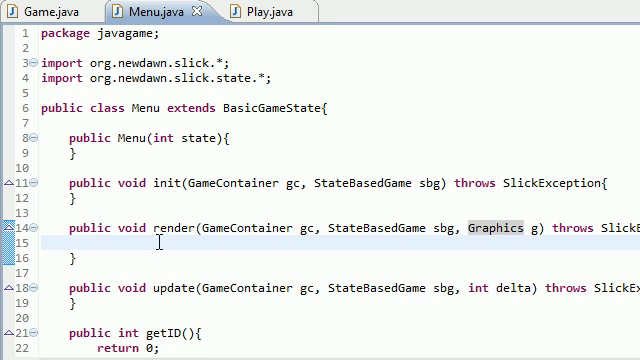
{"action": "double_click", "coordinate": [174, 228]}
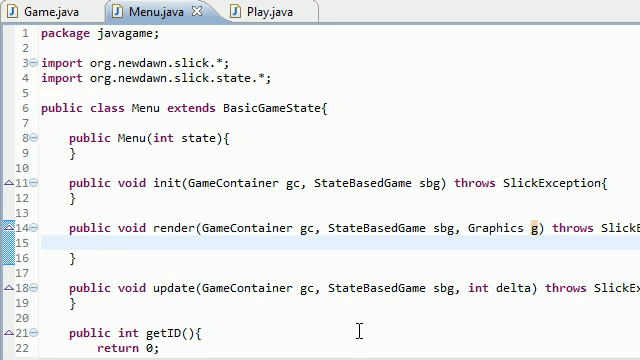
{"action": "mouse_move", "coordinate": [226, 254]}
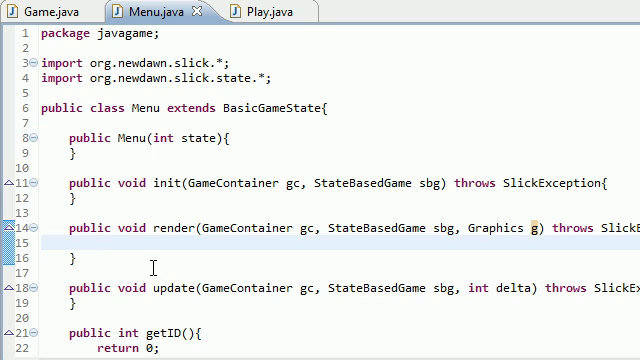
- Write g.drawString("Are you ready to blast some ham!?!?", 50, 50) and delete the stray duplicate coordinate
{"action": "type", "text": "g"}
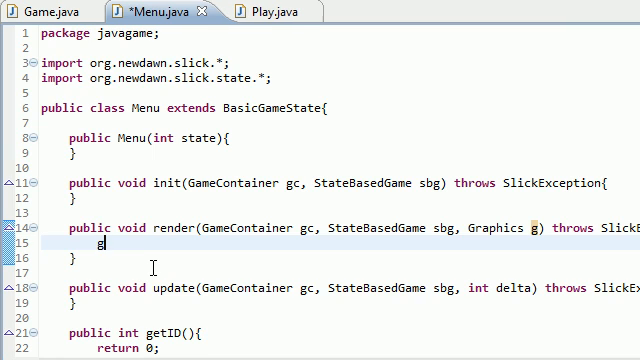
{"action": "type", "text": "."}
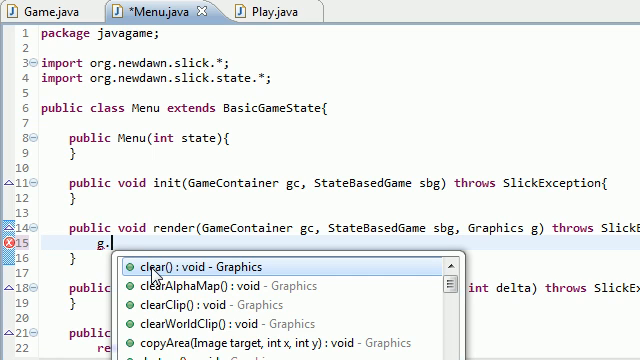
{"action": "type", "text": "drawString(\"\", x, y);"}
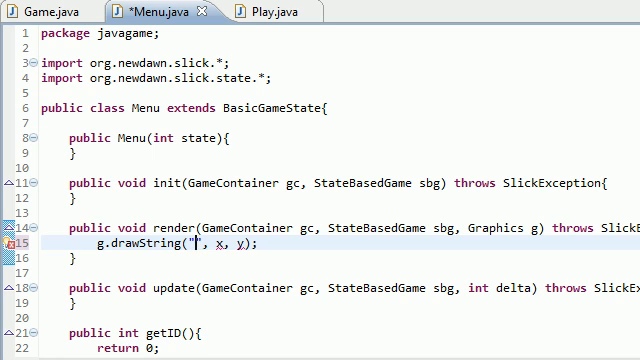
{"action": "type", "text": "Are you ready to blast"}
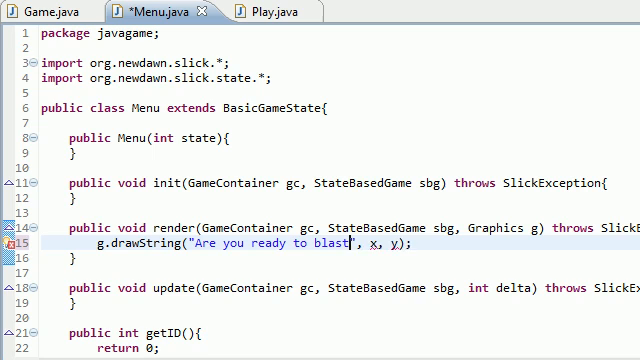
{"action": "type", "text": "some a"}
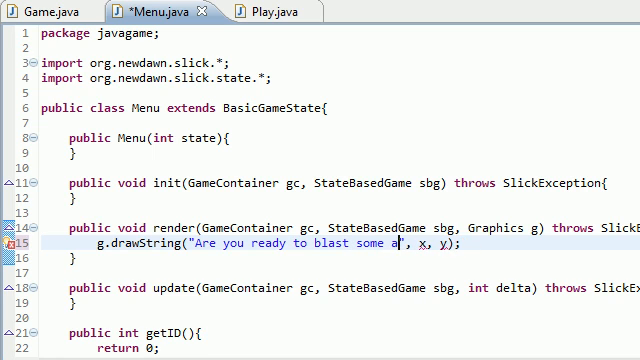
{"action": "type", "text": "ham!?!?"}
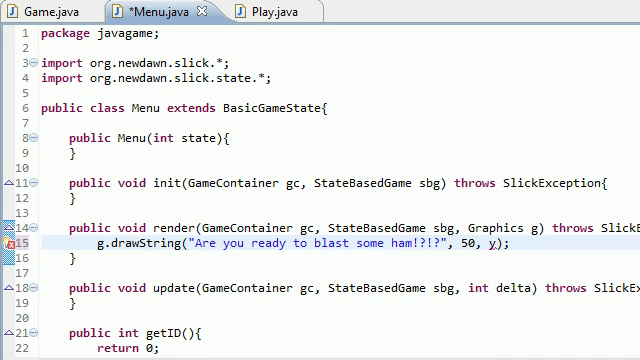
{"action": "type", "text": "50"}
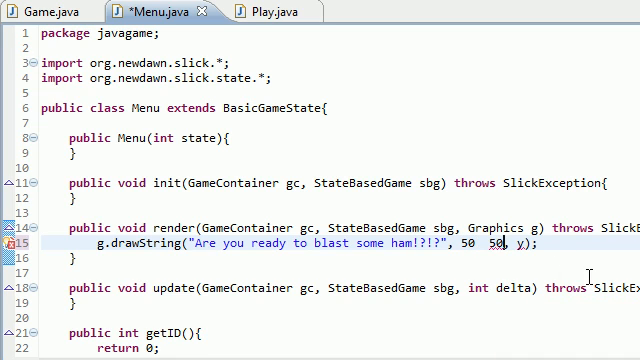
{"action": "double_click", "coordinate": [498, 244]}
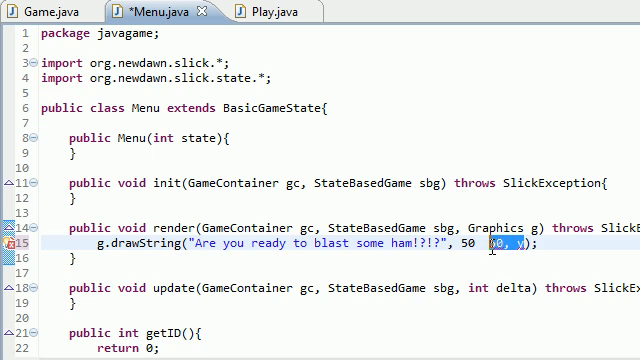
{"action": "key", "text": "Delete"}
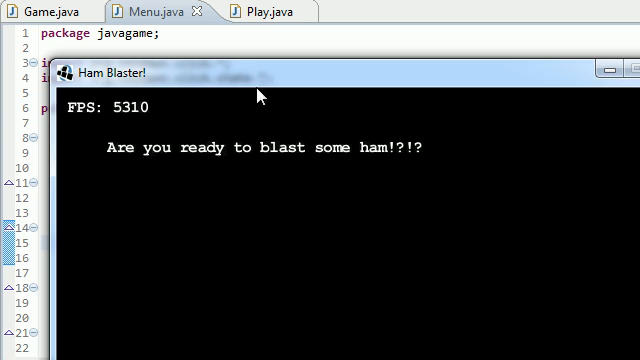
{"action": "mouse_move", "coordinate": [312, 157]}
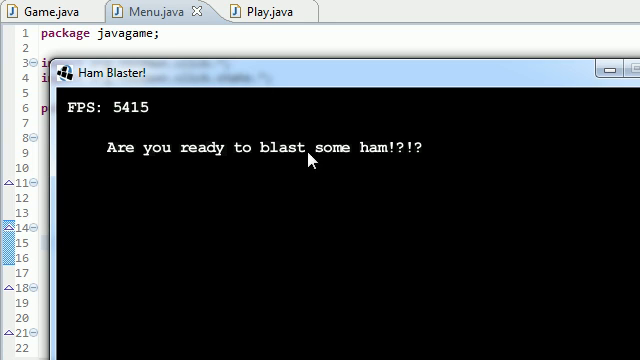
{"action": "mouse_move", "coordinate": [176, 147]}
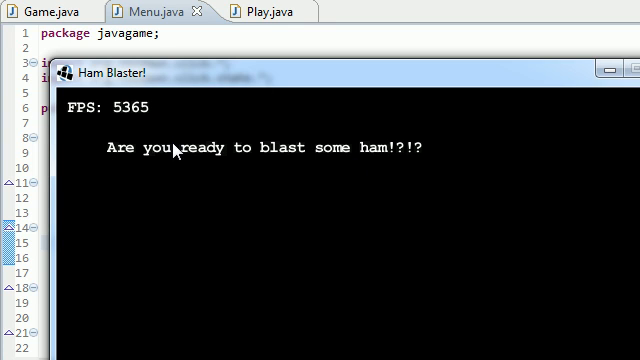
{"action": "mouse_move", "coordinate": [255, 167]}
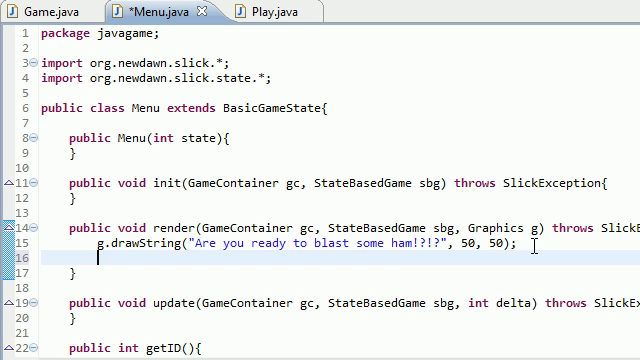
- Add a g.drawRect call in render with x 50 and y 100
{"action": "type", "text": "g.draw"}
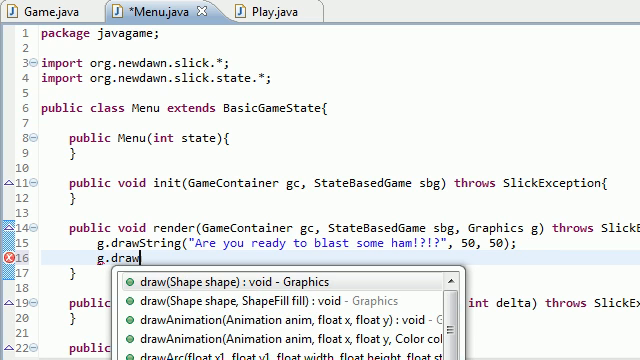
{"action": "type", "text": "Rect(x1, y1, width, height);"}
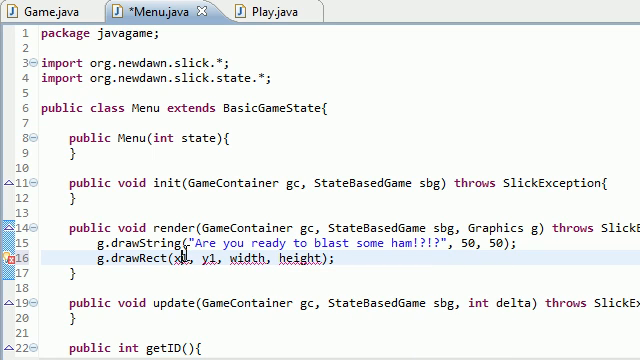
{"action": "double_click", "coordinate": [177, 260]}
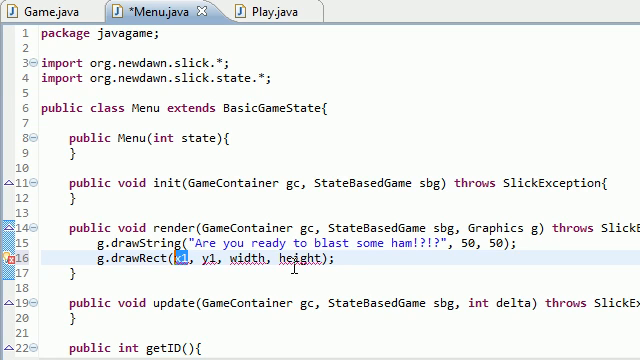
{"action": "type", "text": "50"}
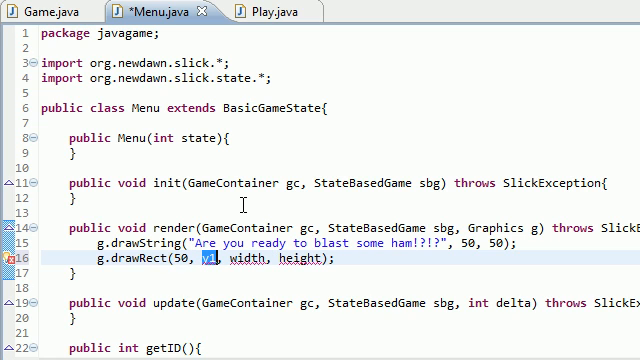
{"action": "type", "text": "100"}
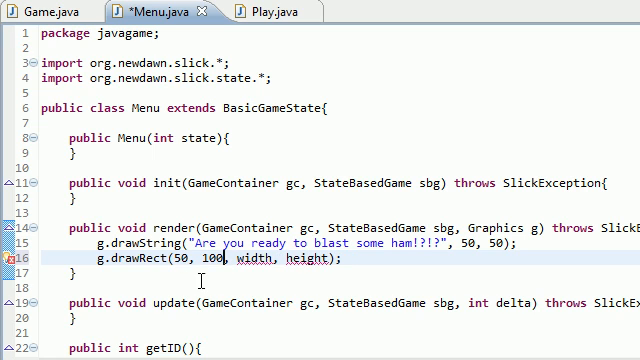
- Set the rectangle width to 60 and add the comment //x, y, width, height
{"action": "double_click", "coordinate": [250, 259]}
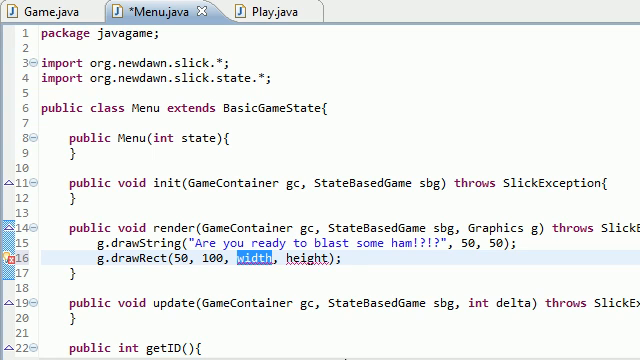
{"action": "type", "text": "60"}
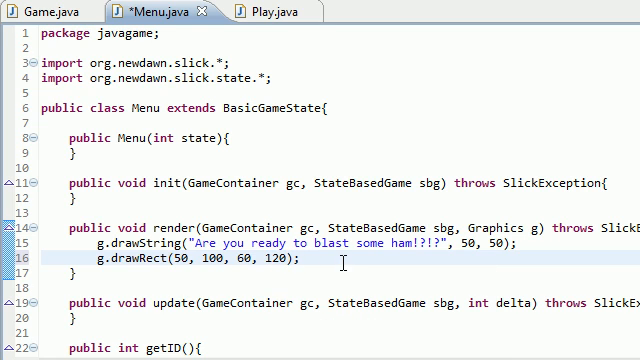
{"action": "type", "text": "//"}
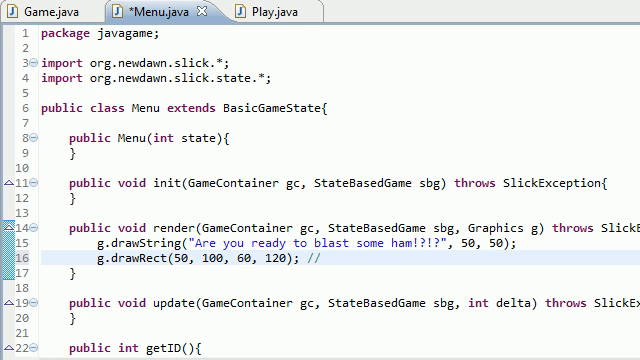
{"action": "type", "text": "x, y width, height"}
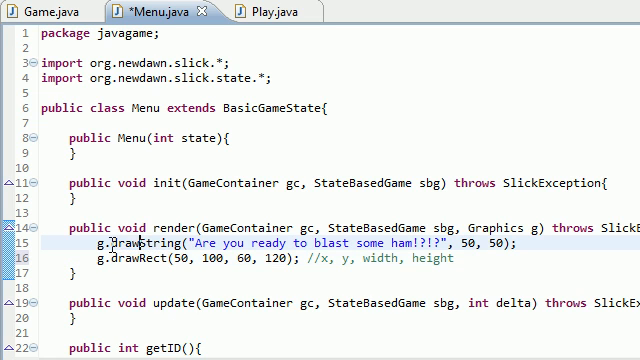
{"action": "double_click", "coordinate": [130, 243]}
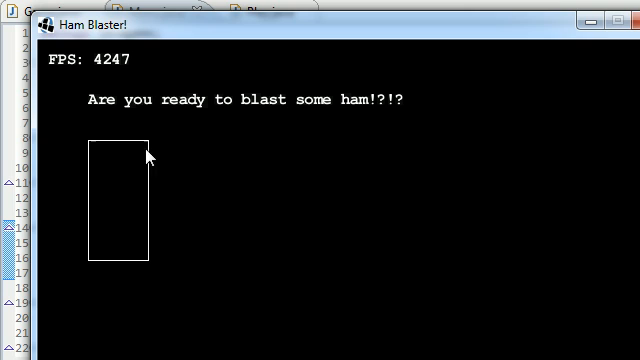
{"action": "mouse_move", "coordinate": [52, 90]}
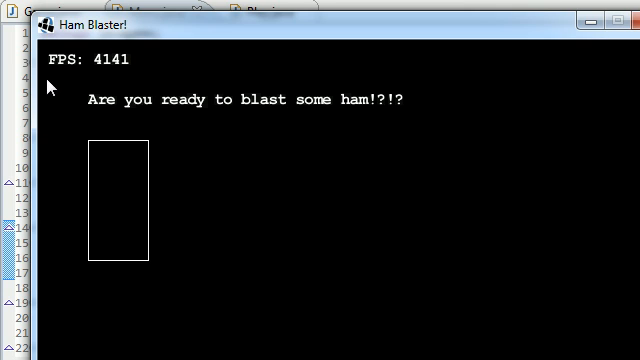
{"action": "mouse_move", "coordinate": [82, 148]}
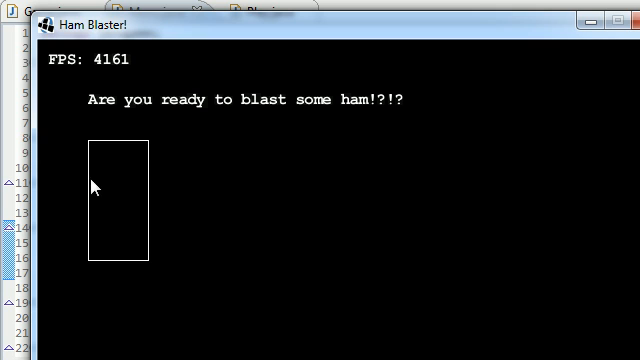
{"action": "mouse_move", "coordinate": [148, 223]}
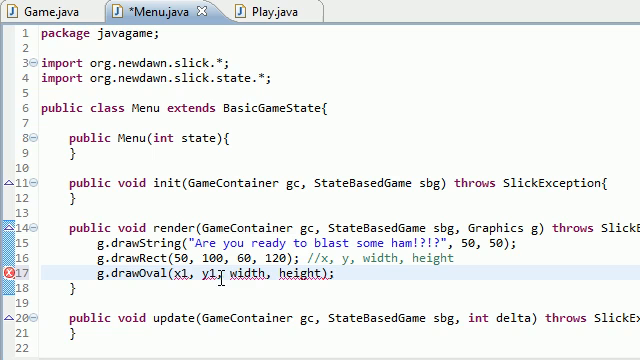
- Fill the drawOval placeholders with 200, 130 and 80
{"action": "double_click", "coordinate": [173, 271]}
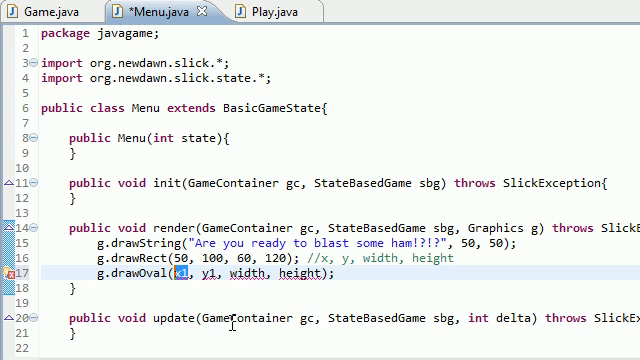
{"action": "type", "text": "200"}
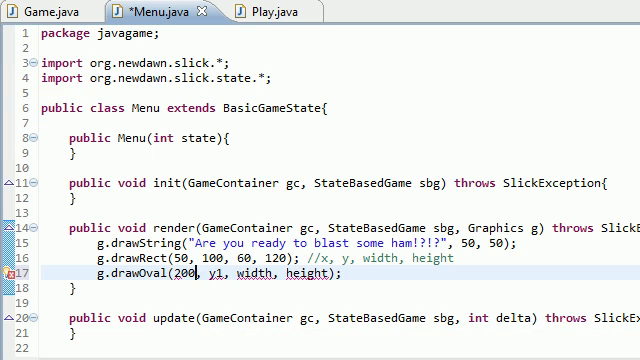
{"action": "double_click", "coordinate": [212, 271]}
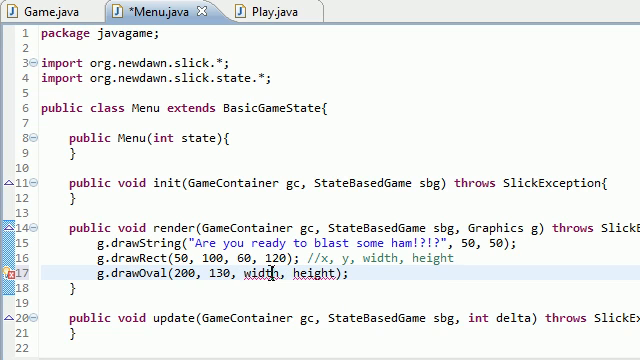
{"action": "type", "text": "130"}
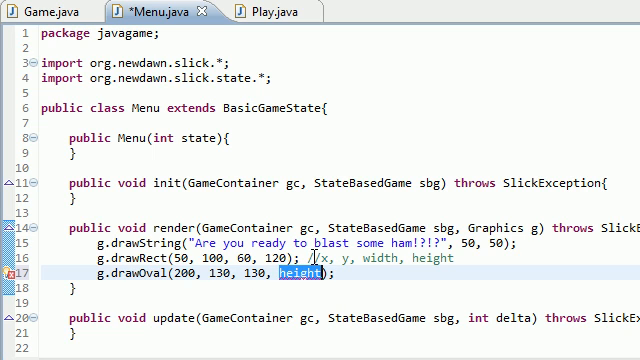
{"action": "type", "text": "80"}
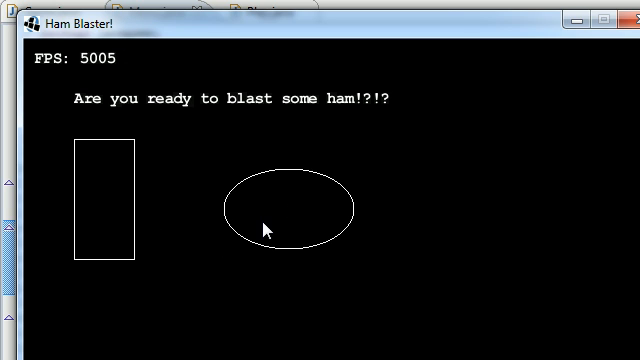
{"action": "mouse_move", "coordinate": [348, 105]}
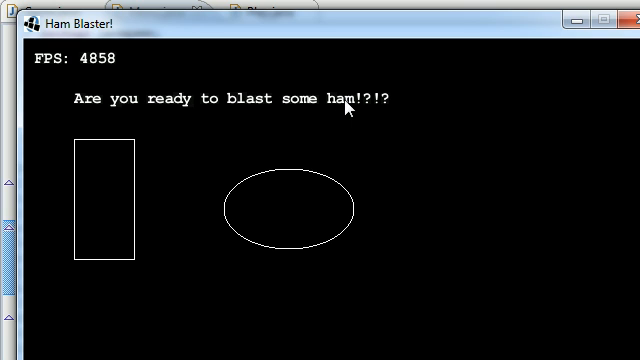
{"action": "mouse_move", "coordinate": [299, 188]}
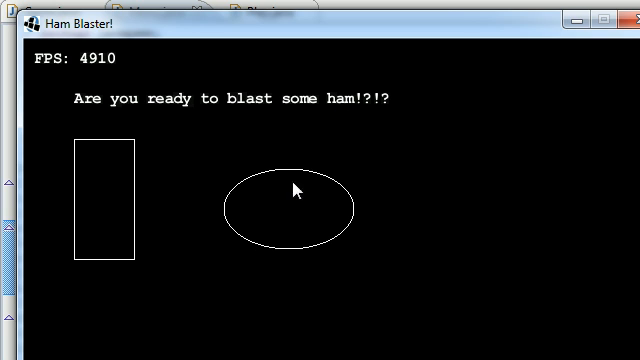
{"action": "mouse_move", "coordinate": [338, 210]}
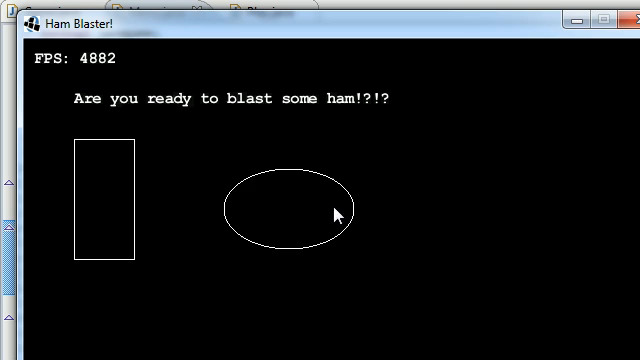
{"action": "mouse_move", "coordinate": [78, 163]}
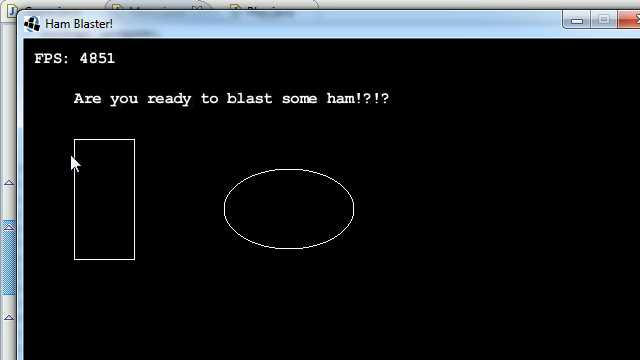
{"action": "mouse_move", "coordinate": [180, 235]}
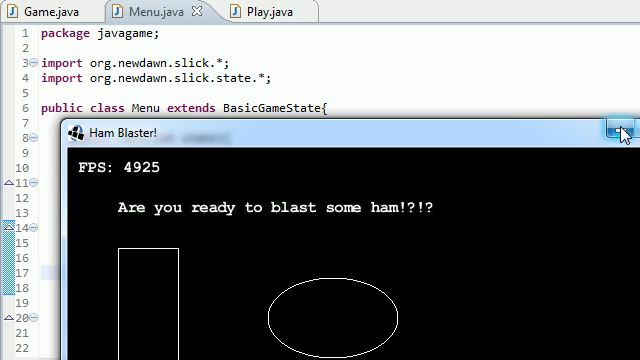
- Rerun and close the game, then change the gamename string to "Ham Blaster! 2.0"
{"action": "left_click", "coordinate": [621, 133]}
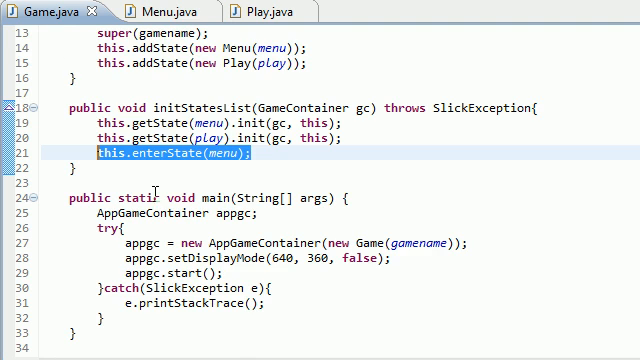
{"action": "scroll", "scroll_direction": "up", "scroll_amount": 3}
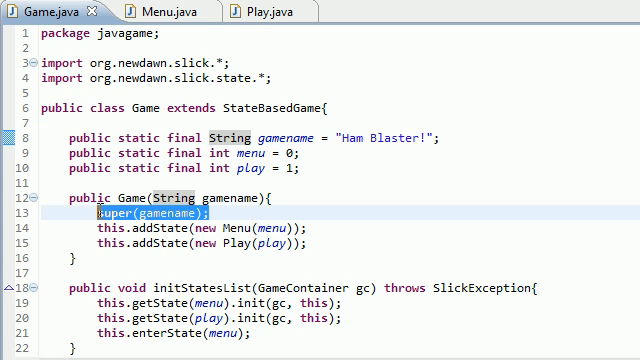
{"action": "left_click", "coordinate": [225, 214]}
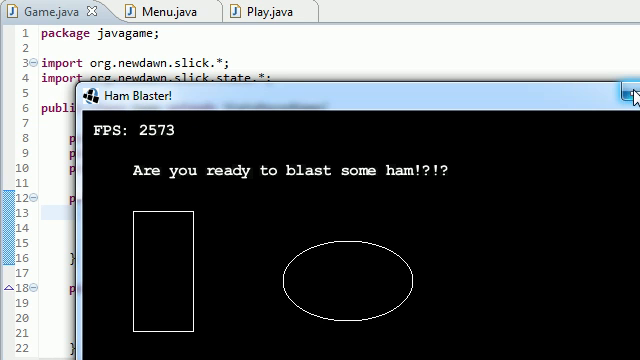
{"action": "left_click", "coordinate": [624, 97]}
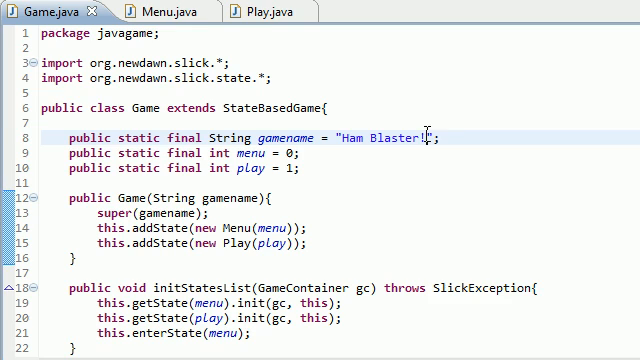
{"action": "type", "text": "2.0"}
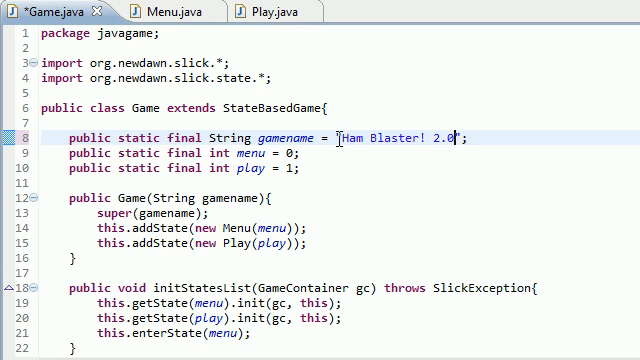
{"action": "double_click", "coordinate": [400, 137]}
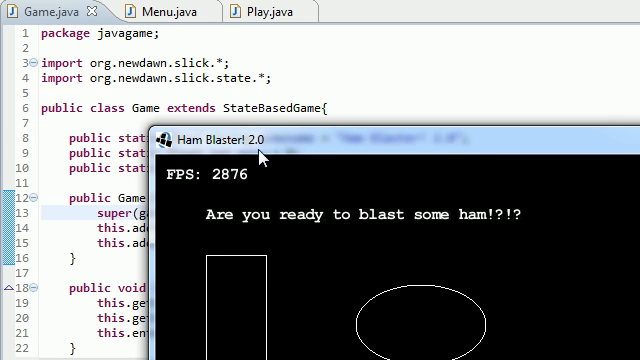
{"action": "mouse_move", "coordinate": [583, 138]}
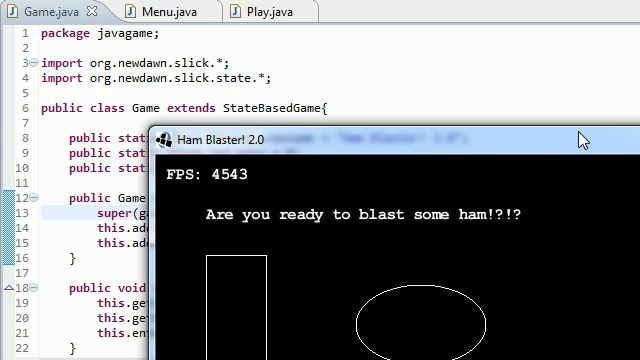